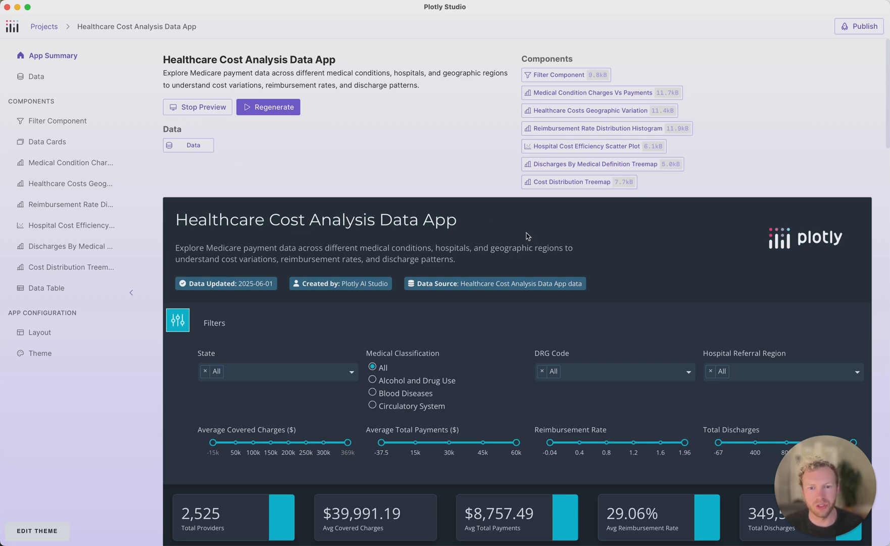
# - Switch the Total Discharges treemap's Group By option to DRG
pyautogui.scroll(-3)
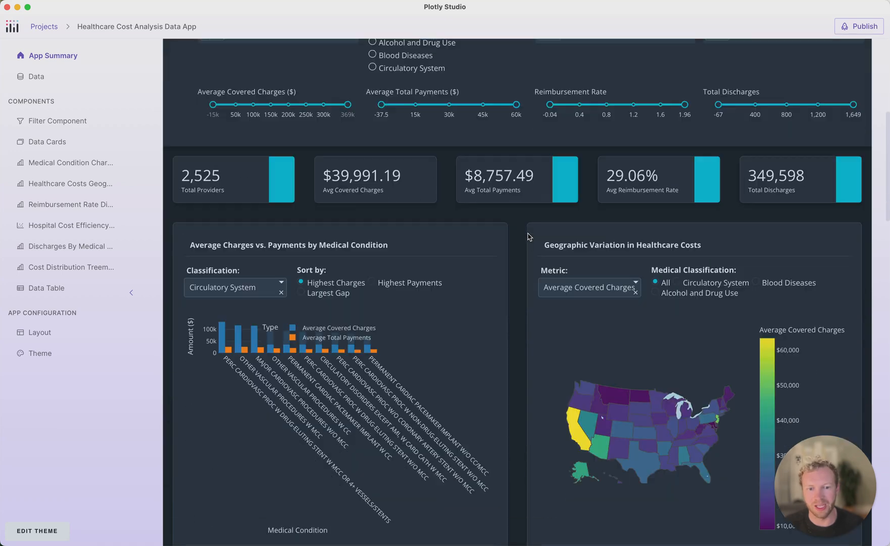
pyautogui.scroll(-3)
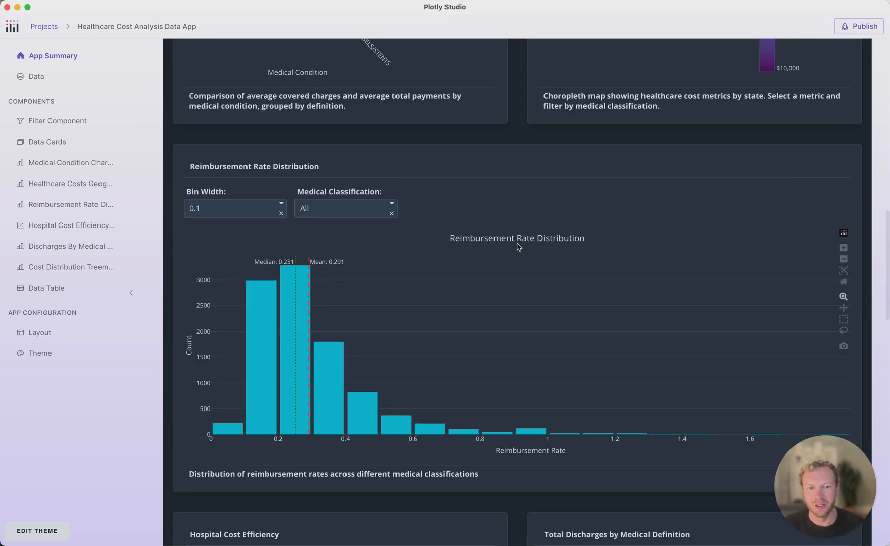
pyautogui.scroll(-3)
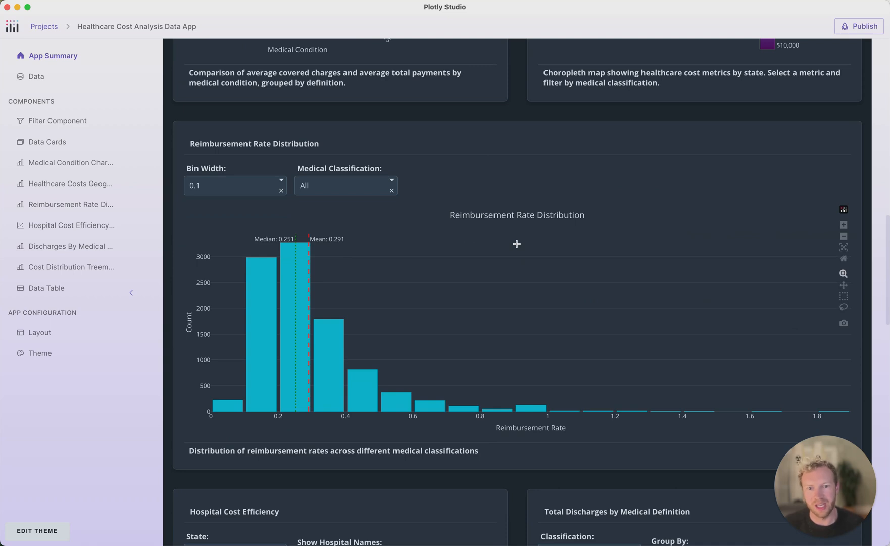
pyautogui.scroll(-3)
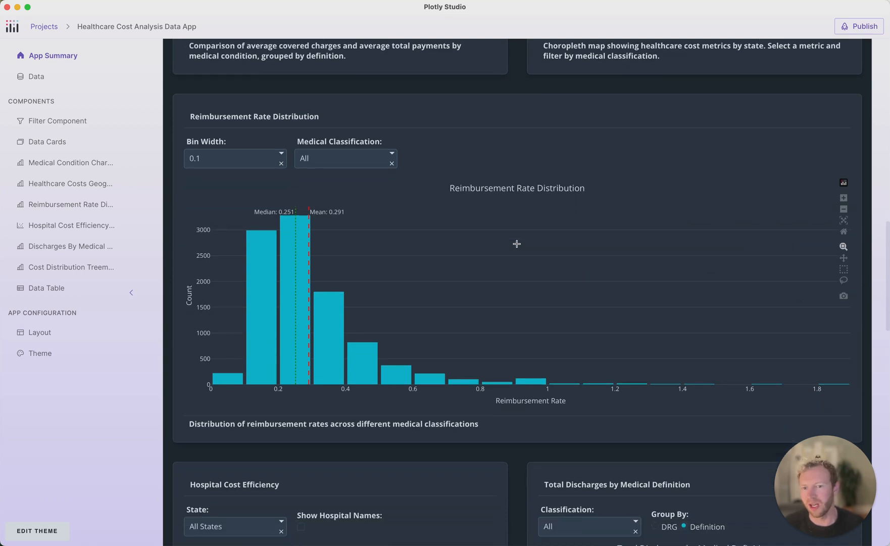
pyautogui.scroll(-3)
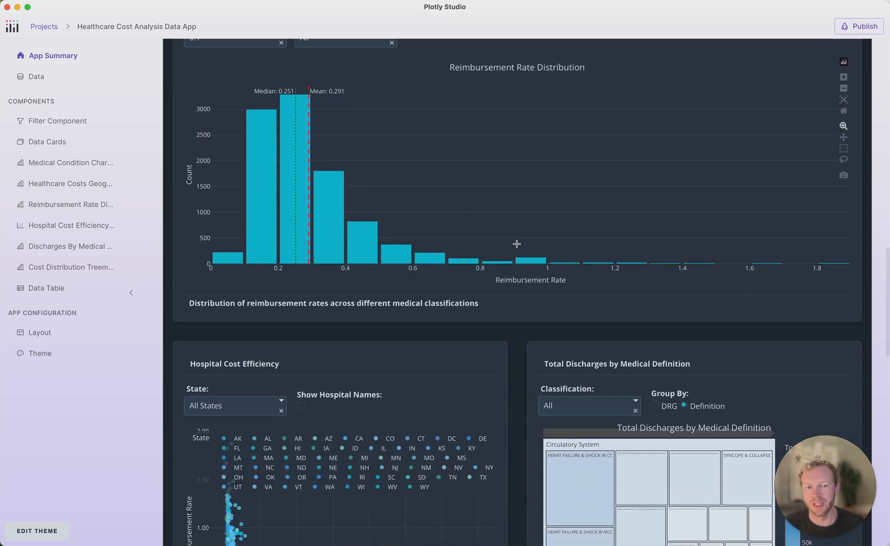
pyautogui.scroll(-3)
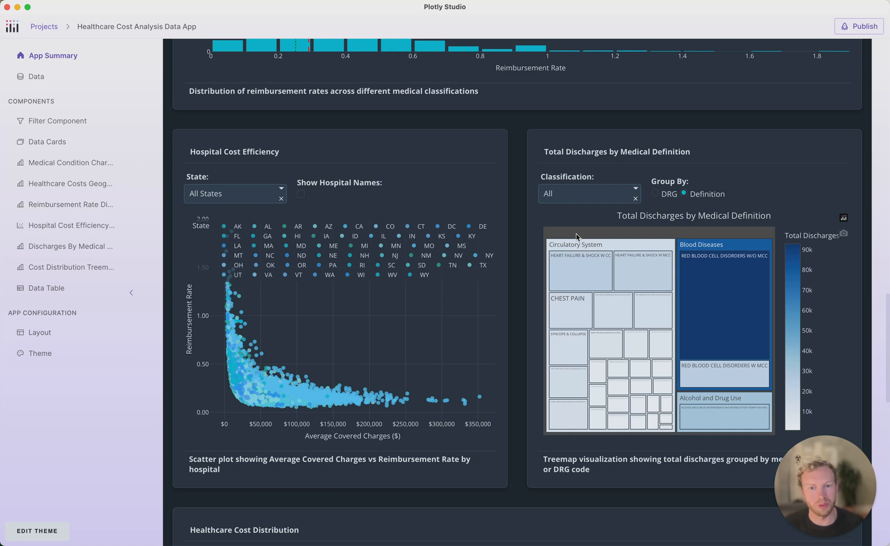
pyautogui.click(656, 193)
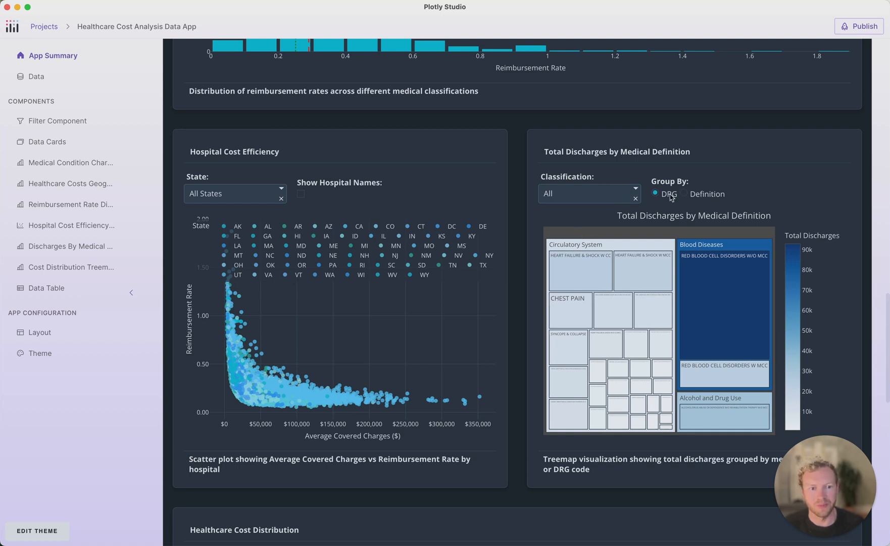
pyautogui.click(656, 194)
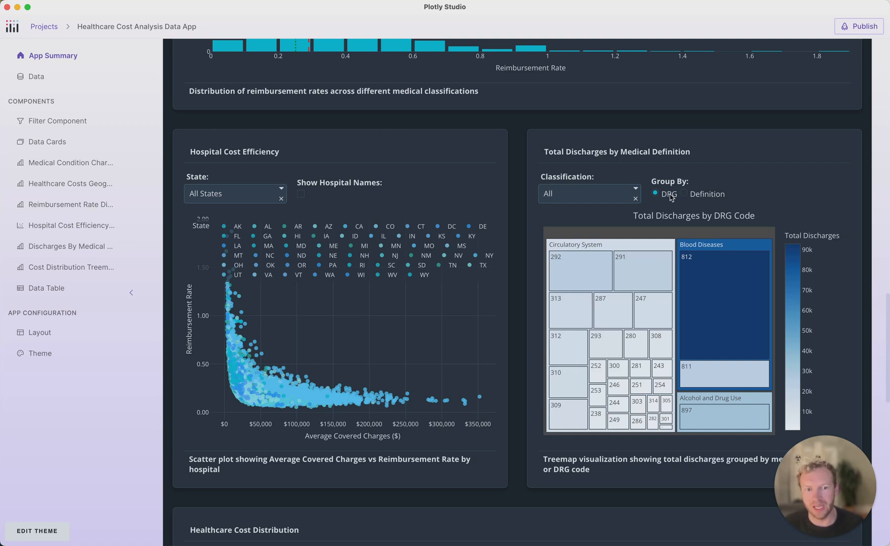
pyautogui.moveTo(176, 235)
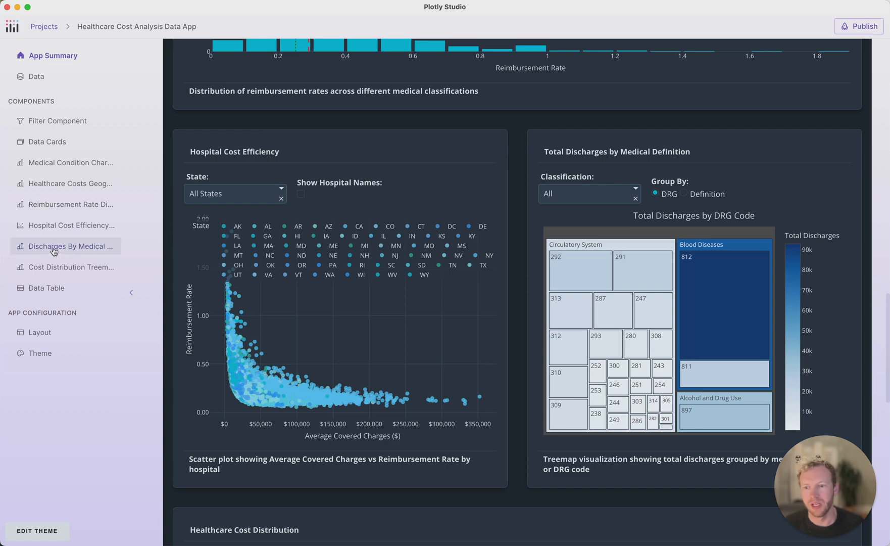
# - Review the Discharges By Medical Definition Treemap specification, then start a new project
pyautogui.click(70, 246)
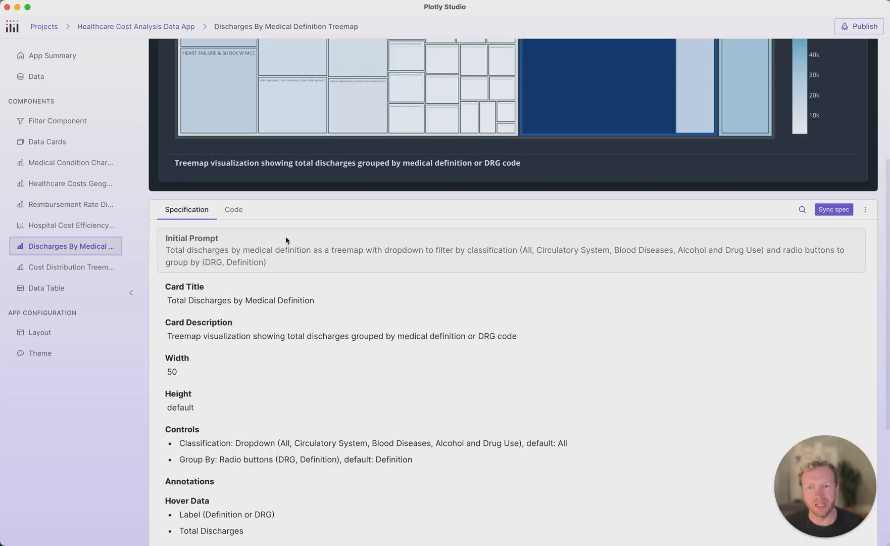
pyautogui.scroll(3)
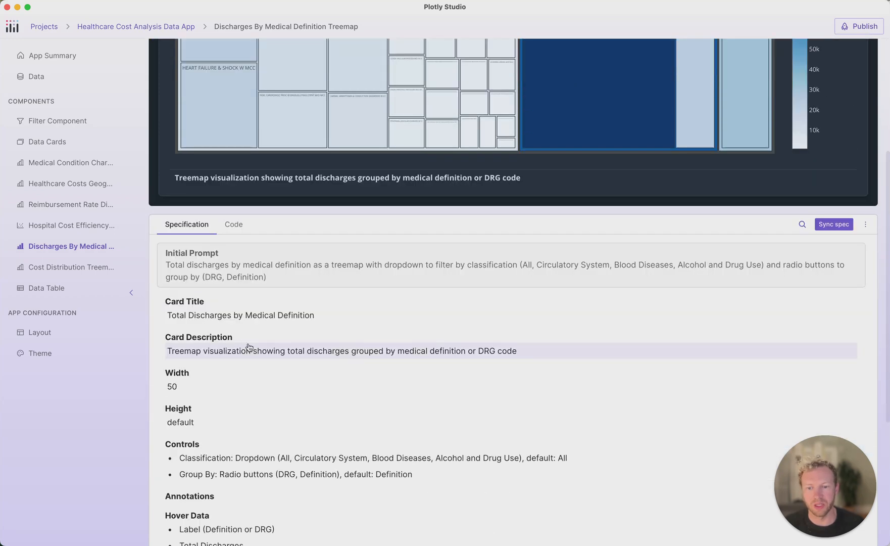
pyautogui.scroll(-3)
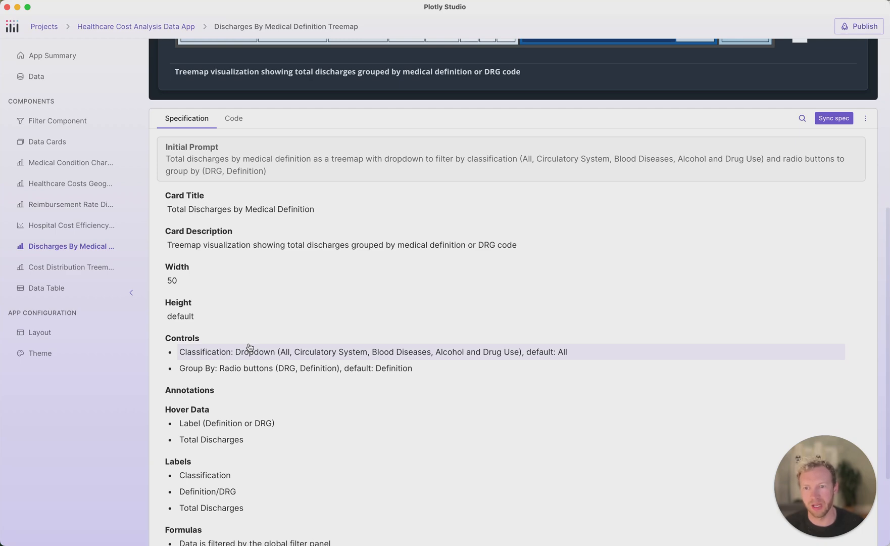
pyautogui.click(44, 26)
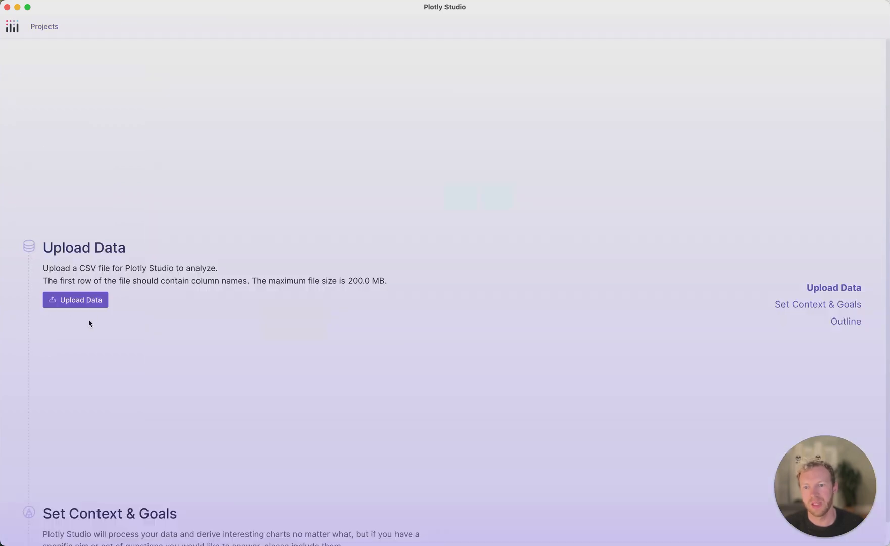
# - Upload medicare.csv and continue to the Set Context & Goals step
pyautogui.click(75, 300)
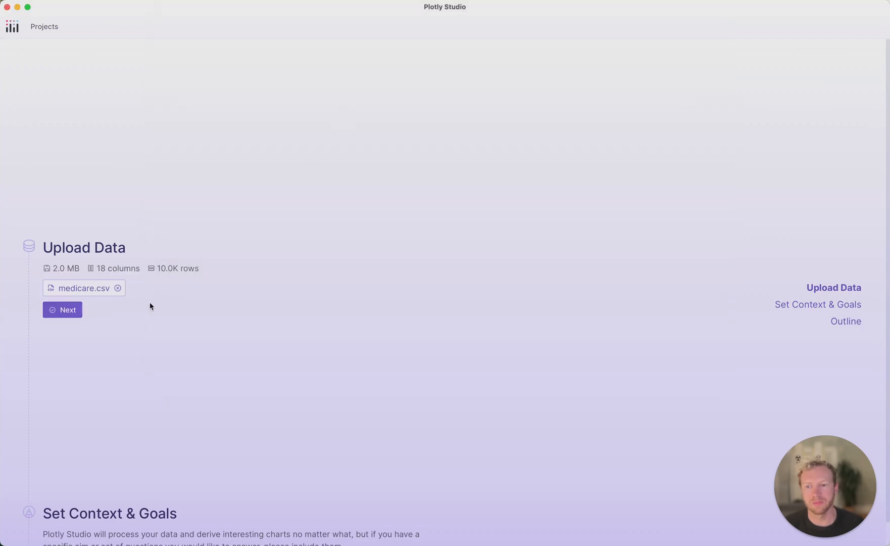
pyautogui.click(62, 310)
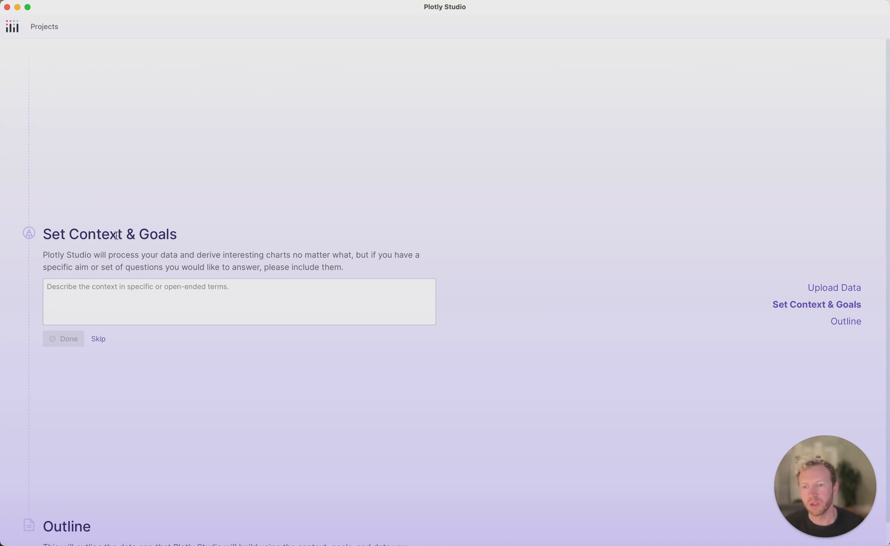
# - Skip the context description and generate the Healthcare Cost Analysis app outline
pyautogui.click(98, 339)
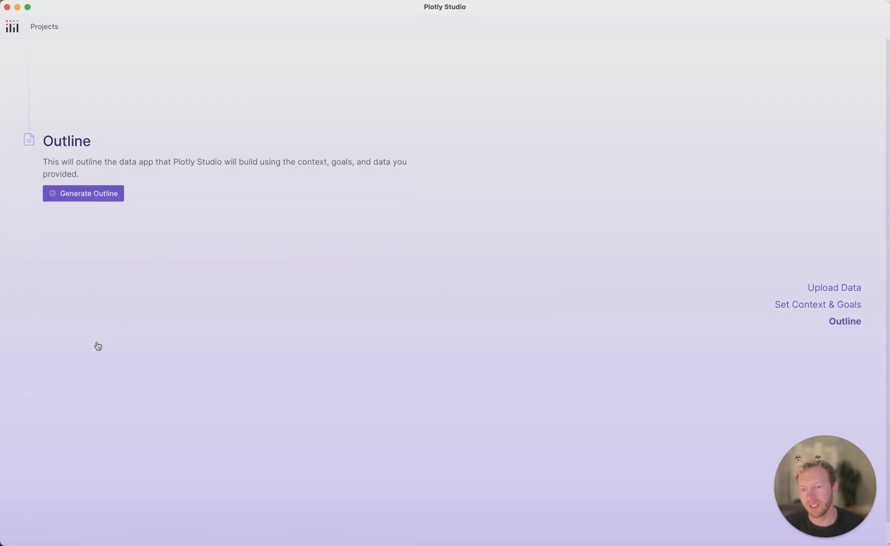
pyautogui.moveTo(97, 346)
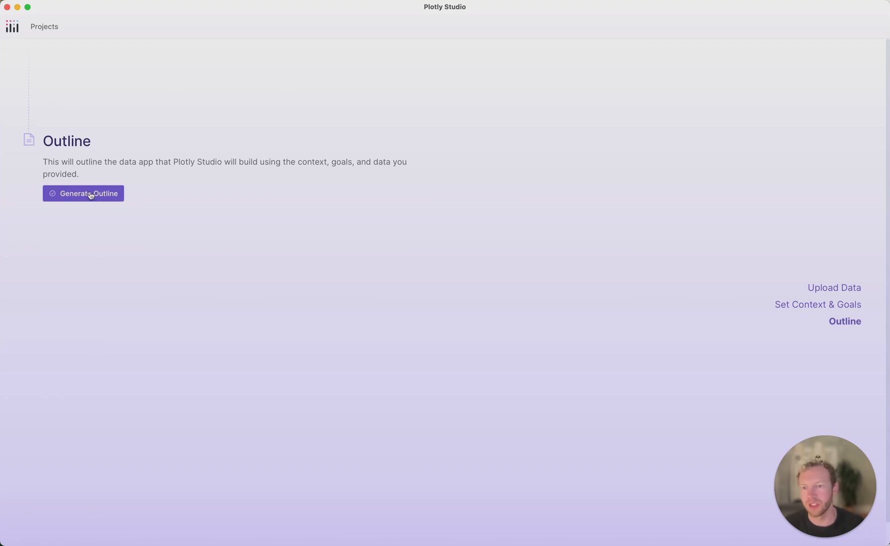
pyautogui.click(83, 193)
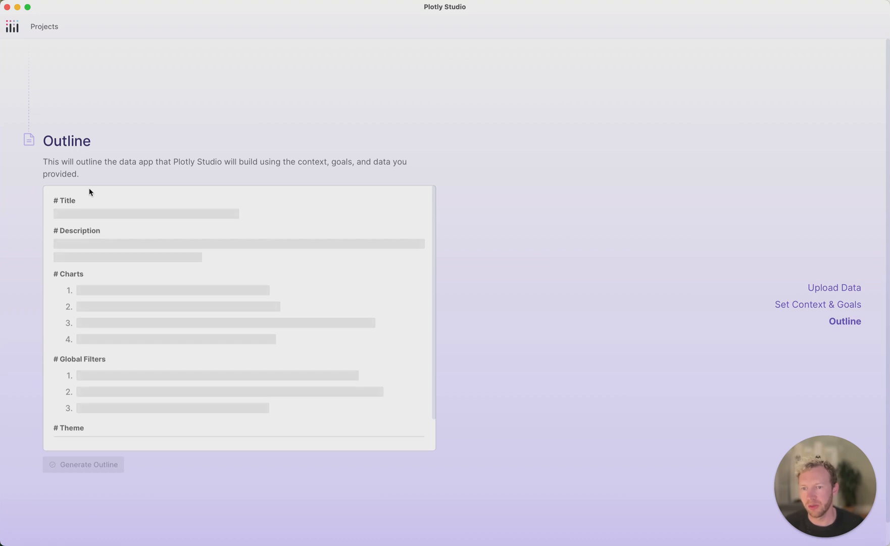
pyautogui.moveTo(85, 197)
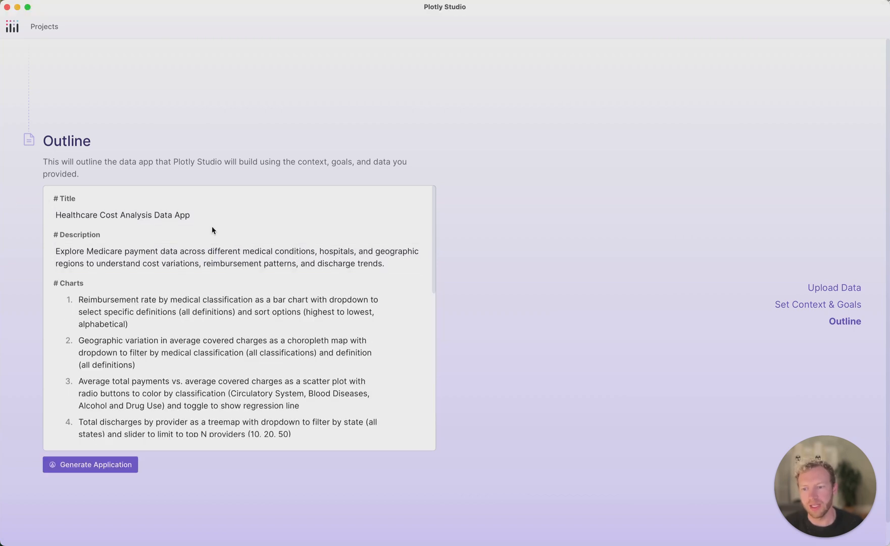
# - Append ', make it a dark theme.' to the outline's Theme description
pyautogui.scroll(-3)
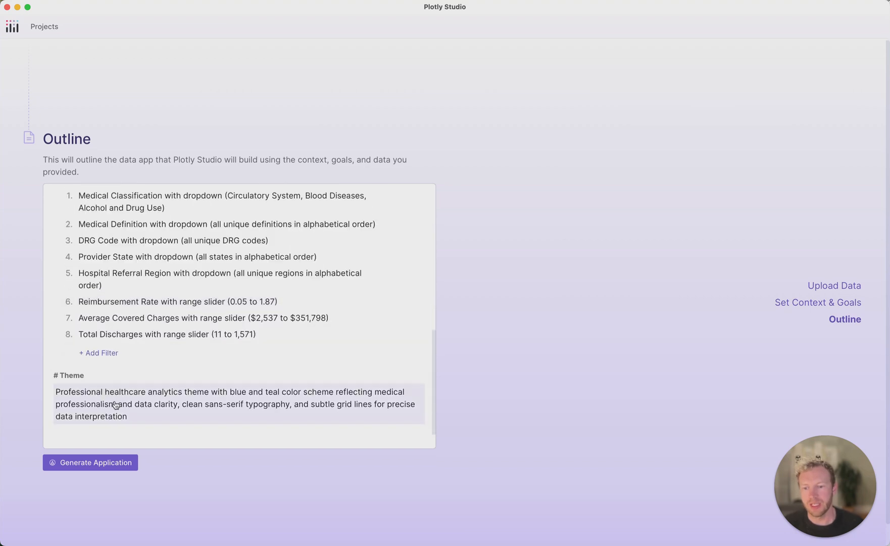
pyautogui.click(139, 415)
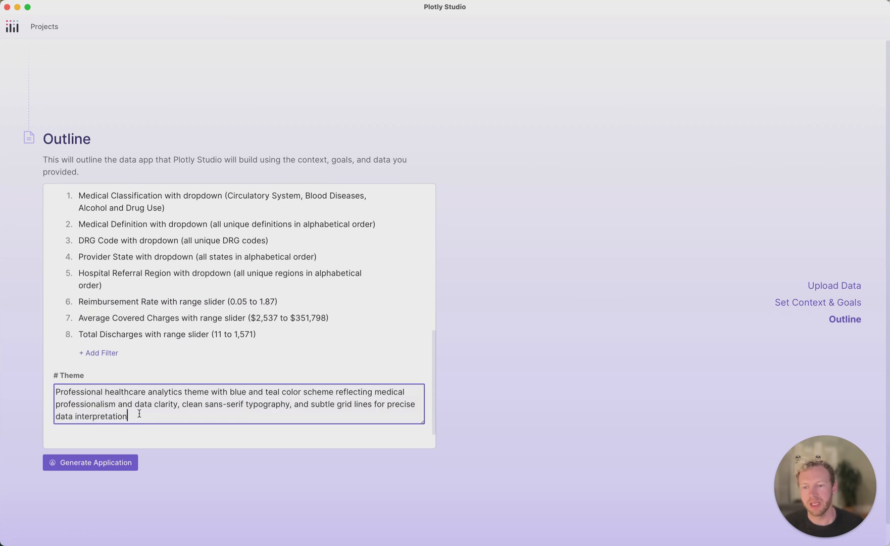
pyautogui.write(', make it a dark theme.')
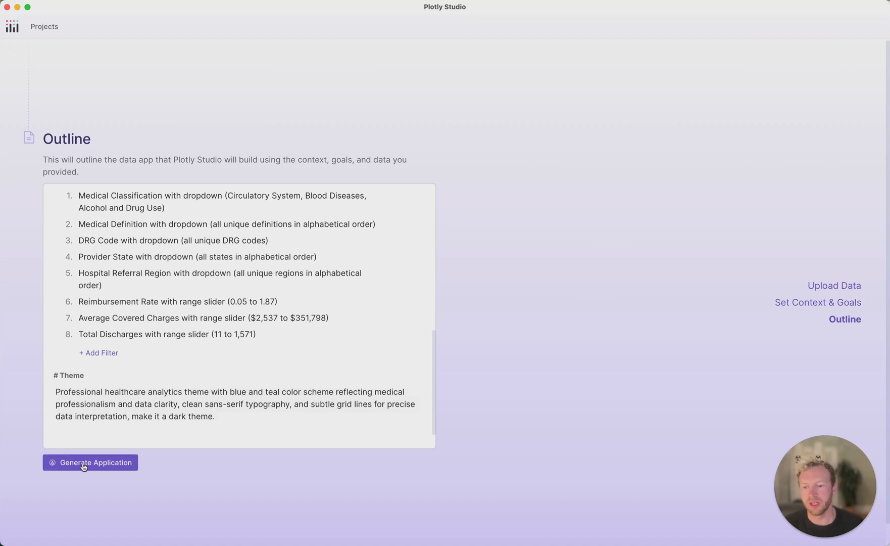
# - Generate the dark-themed Healthcare Cost Analysis Data App from the outline
pyautogui.click(91, 463)
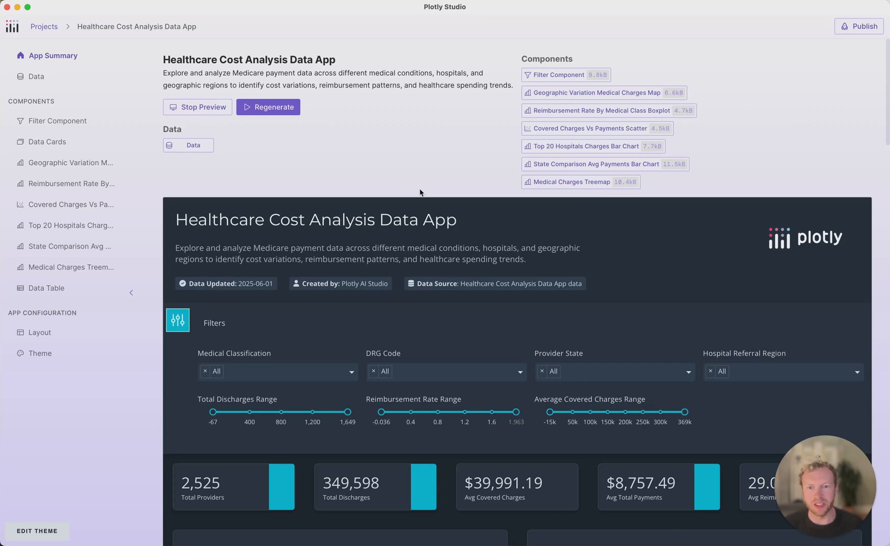
pyautogui.scroll(-3)
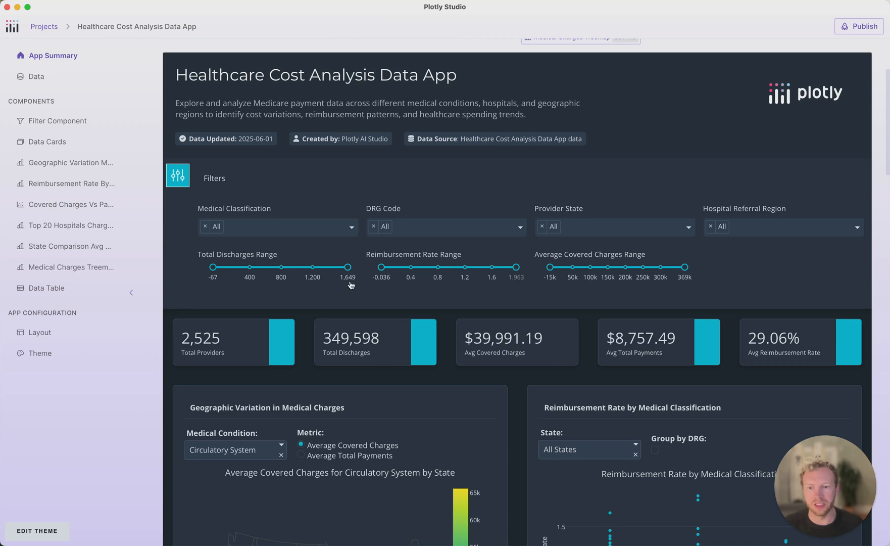
pyautogui.scroll(-3)
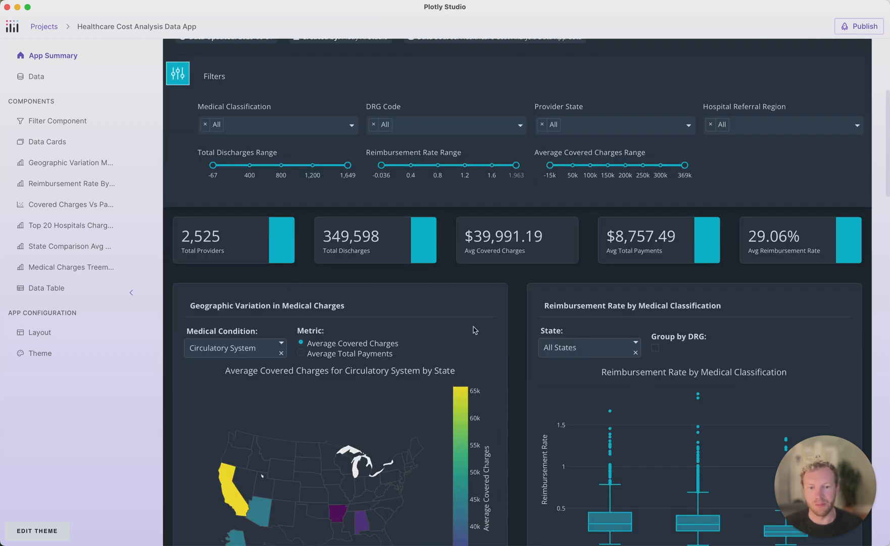
pyautogui.scroll(-3)
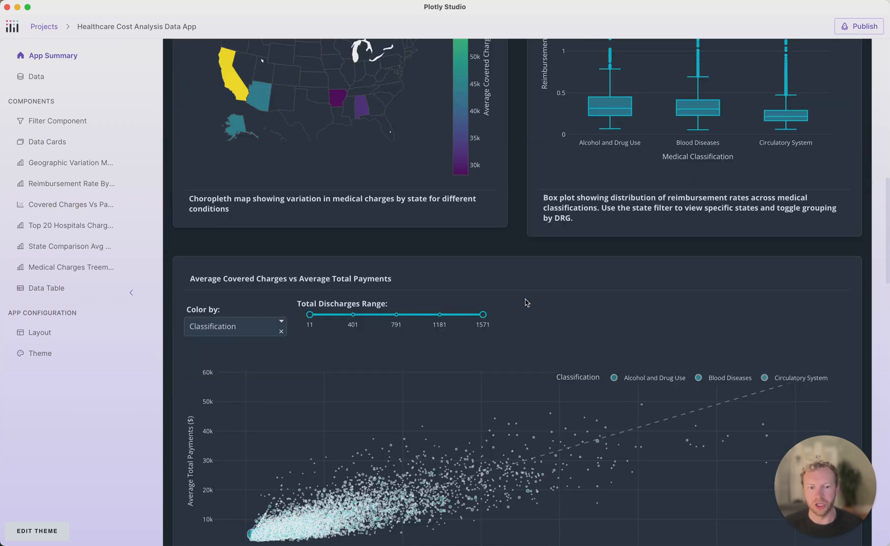
pyautogui.scroll(-3)
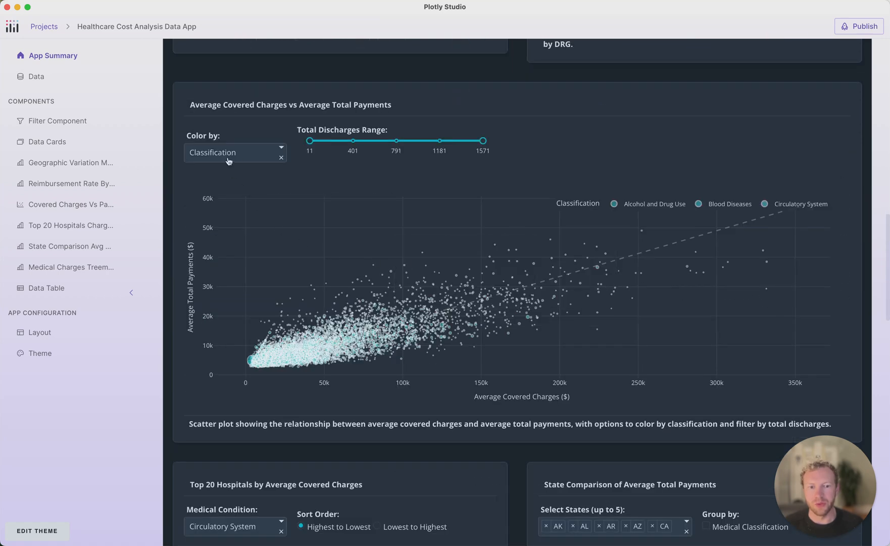
pyautogui.moveTo(309, 141); pyautogui.dragTo(353, 141)
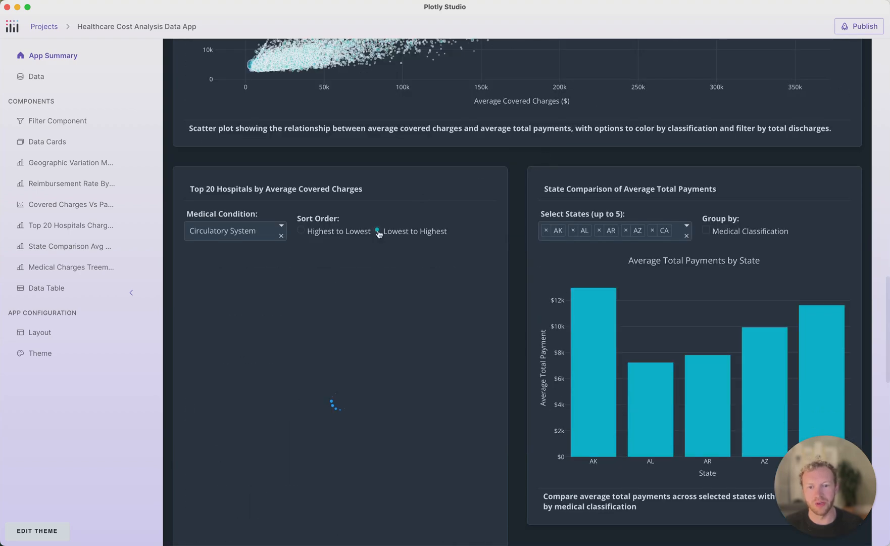
pyautogui.click(302, 231)
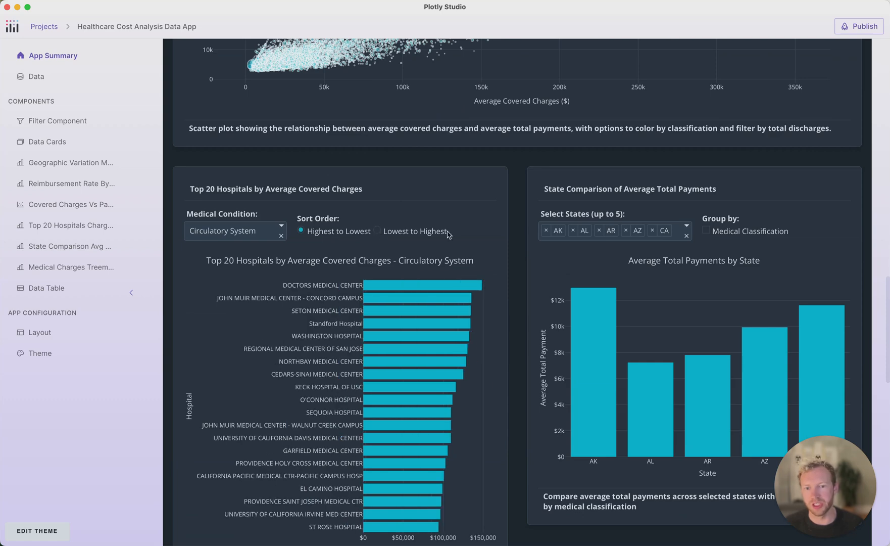
pyautogui.scroll(-3)
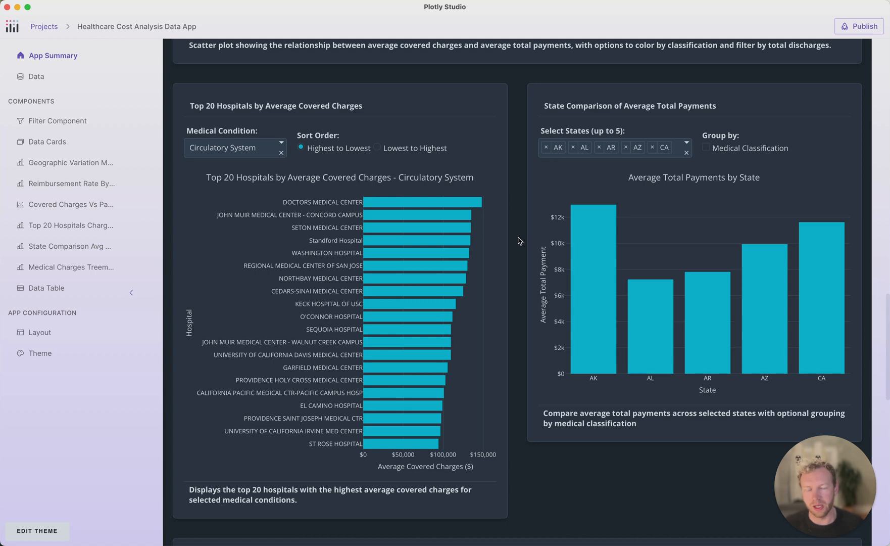
pyautogui.scroll(-3)
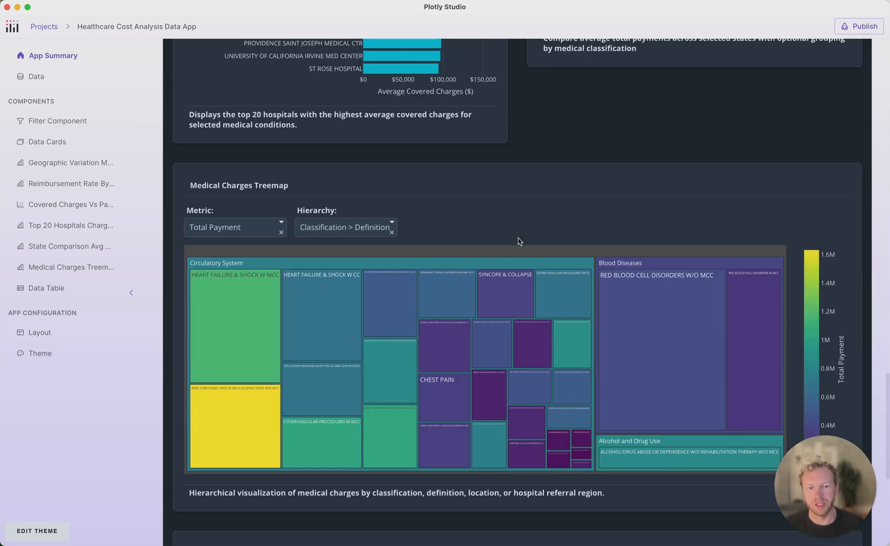
pyautogui.scroll(-3)
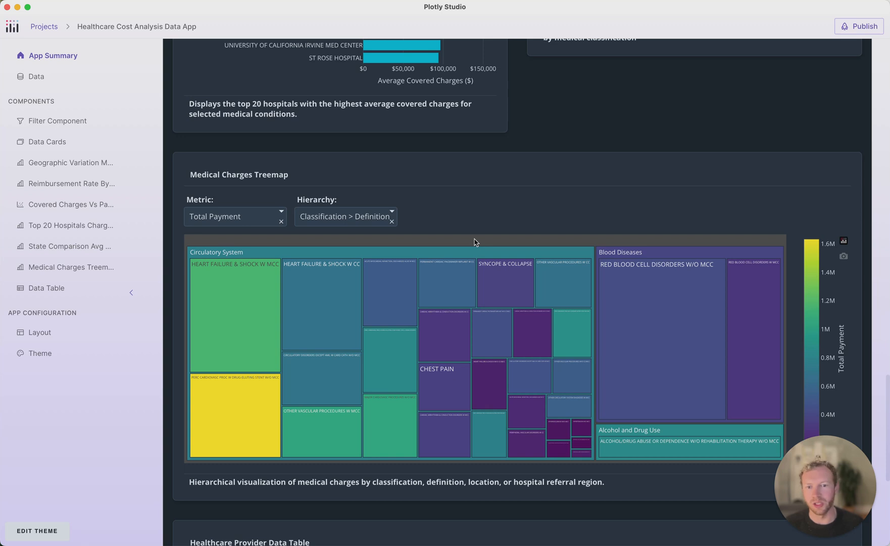
pyautogui.moveTo(523, 185)
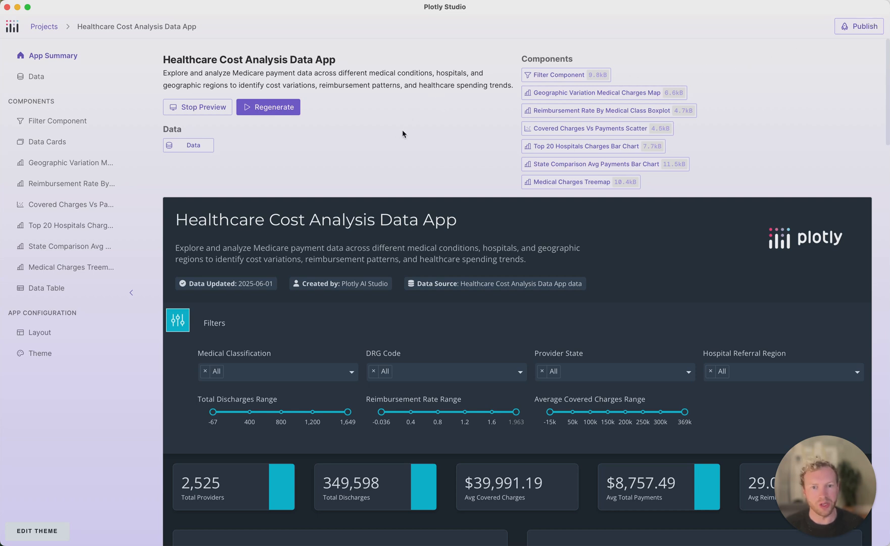
pyautogui.moveTo(394, 132)
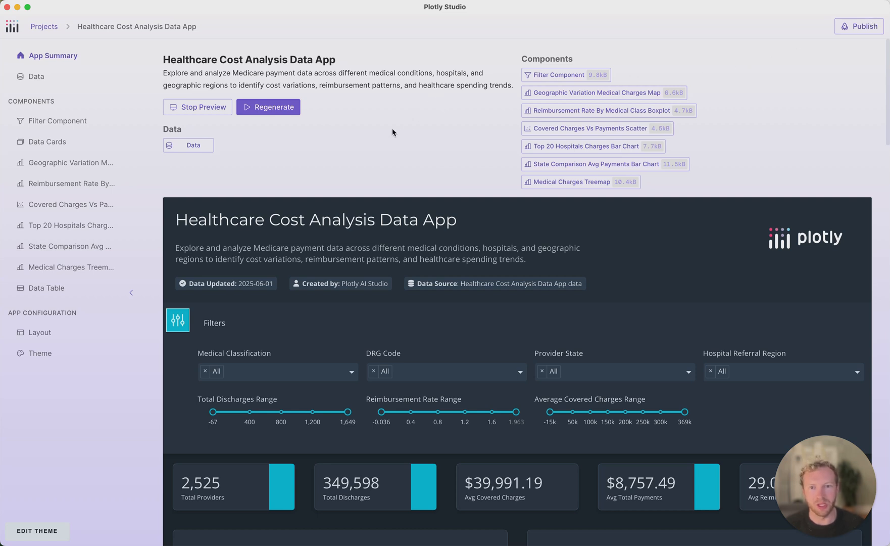